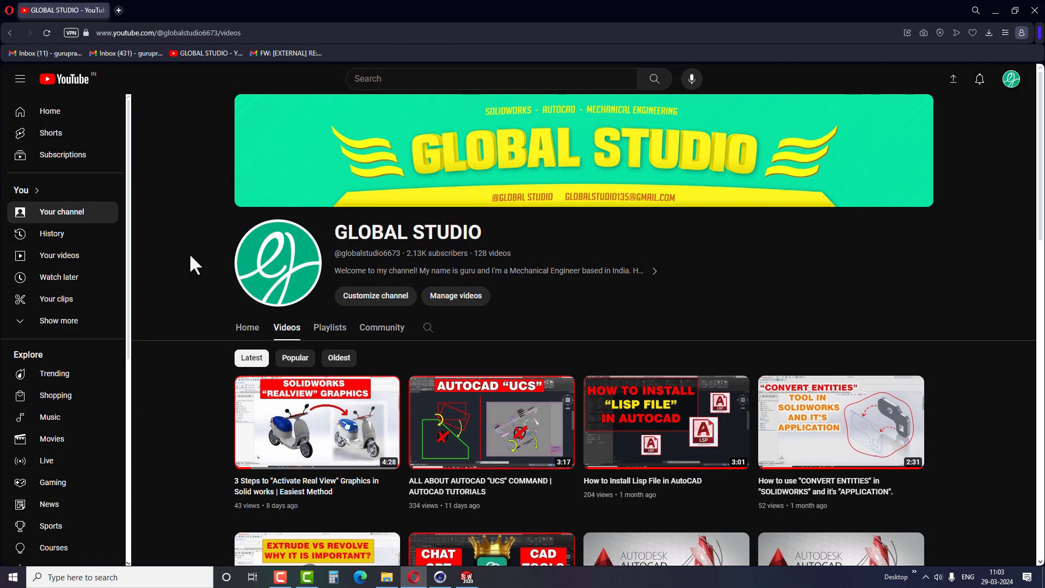
# Scroll down the YouTube channel's videos page before moving to Cinema 4D.
pyautogui.scroll(-3)
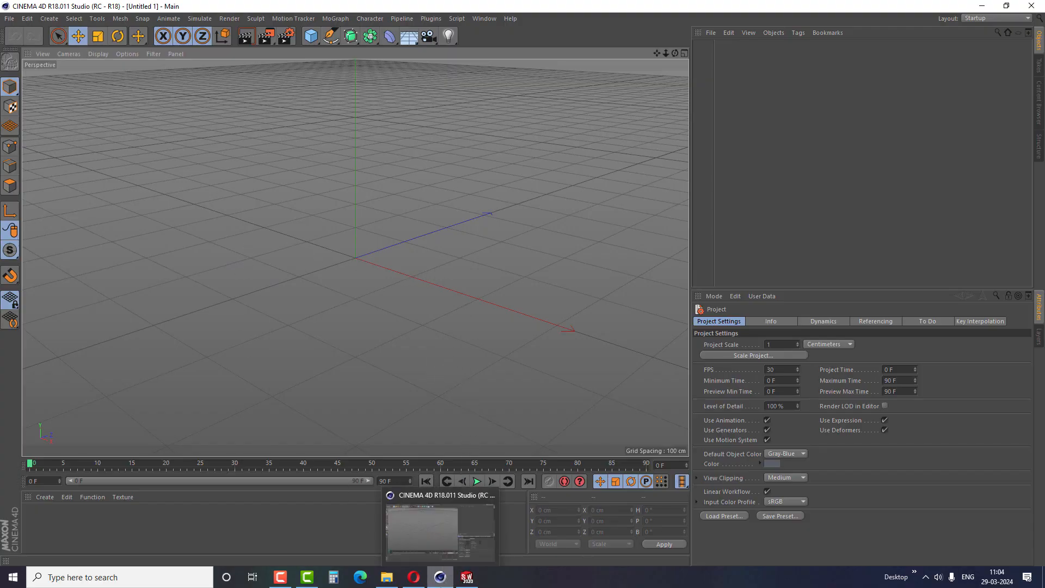
# Save the bottle cap as VRML (*.wrl), keeping VRML 97 and Millimeters in Options.
pyautogui.click(467, 577)
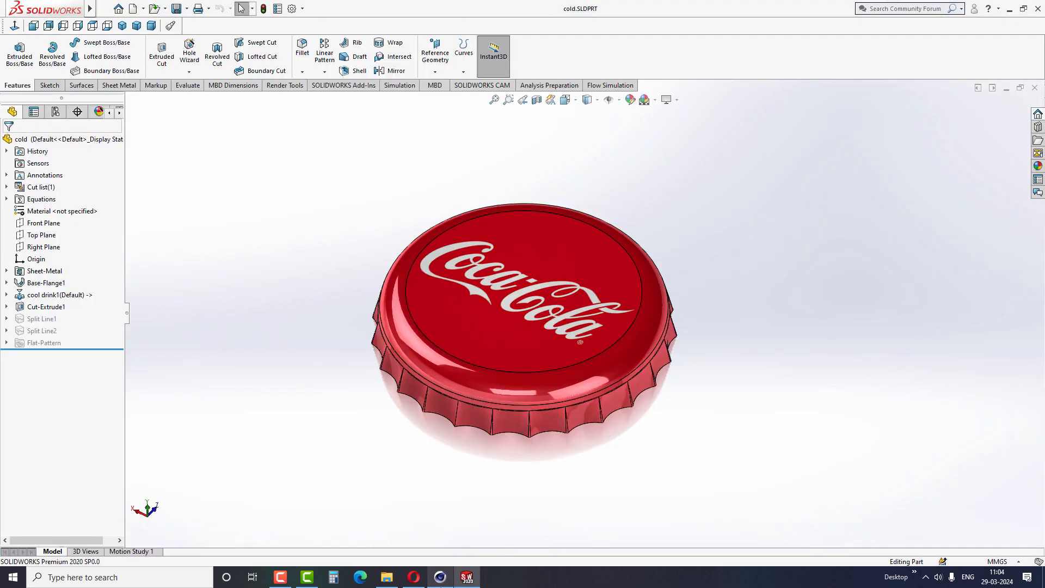
pyautogui.moveTo(346, 430)
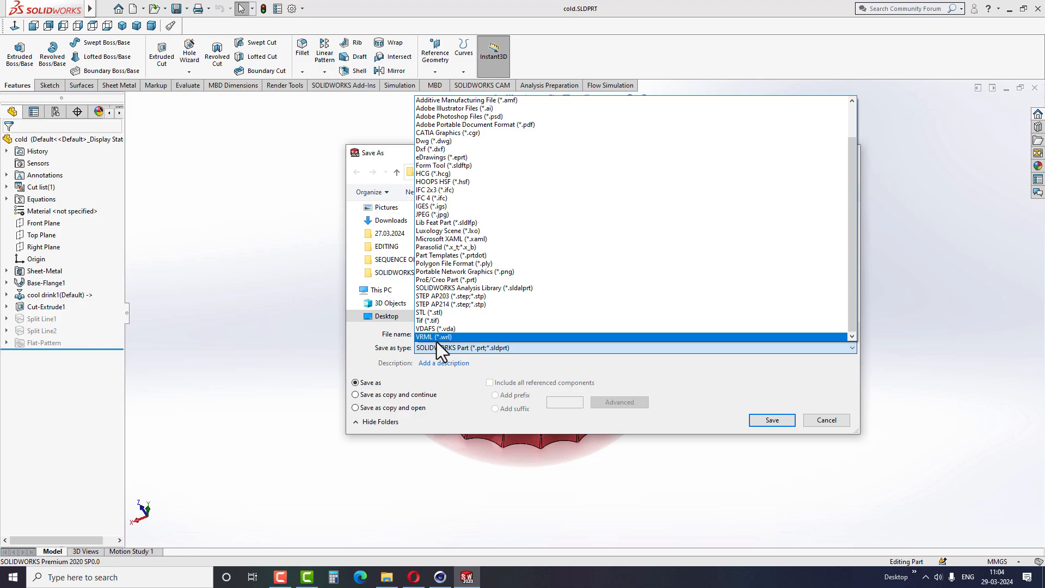
pyautogui.click(434, 336)
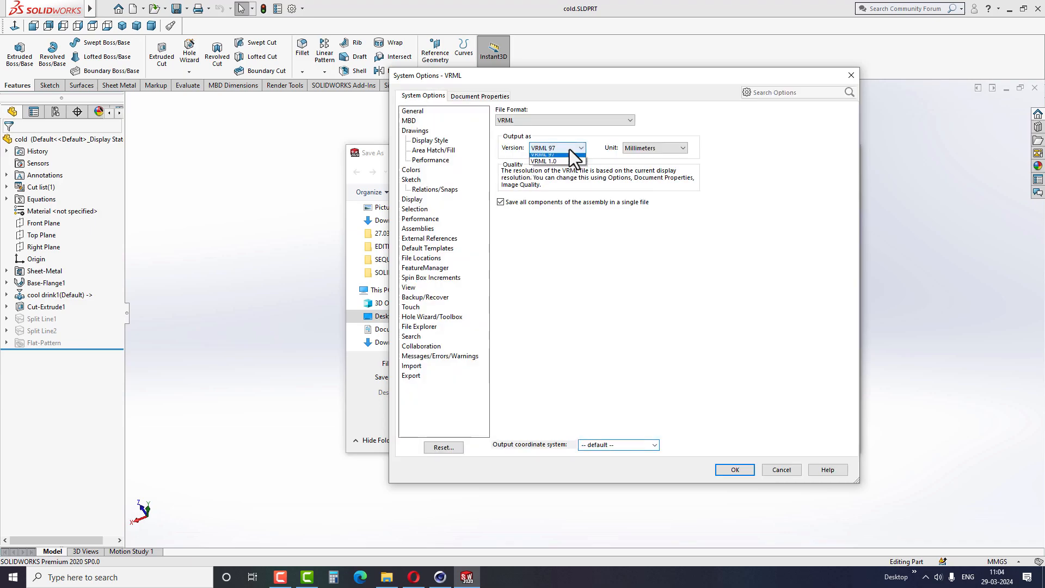
pyautogui.click(683, 148)
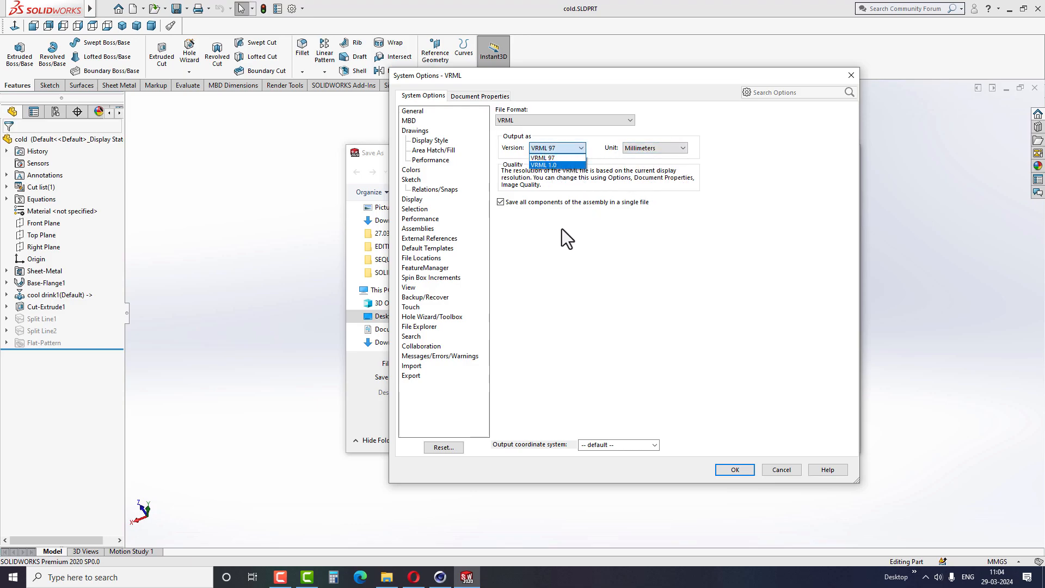
pyautogui.click(735, 470)
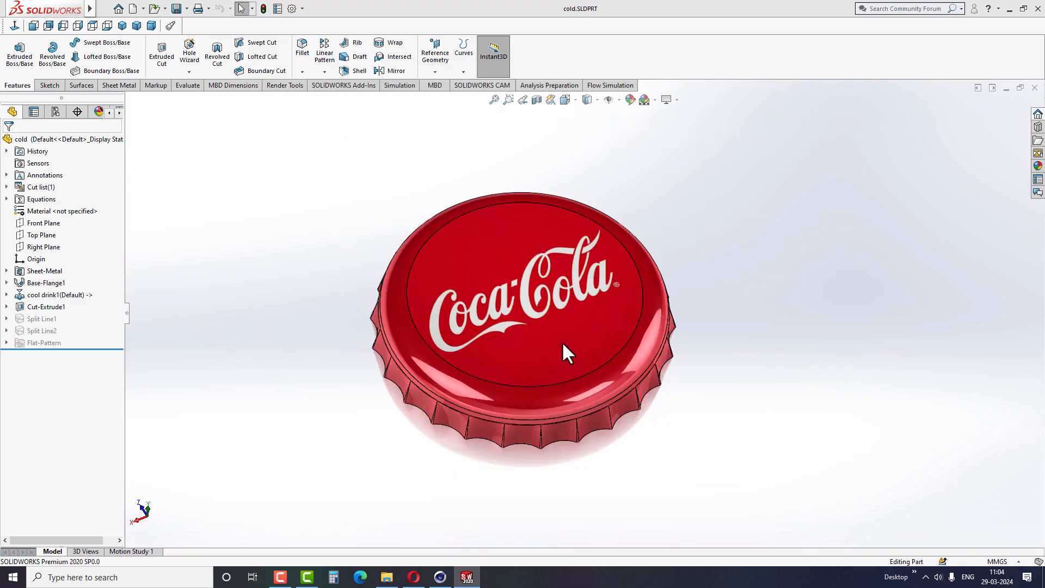
pyautogui.moveTo(329, 313)
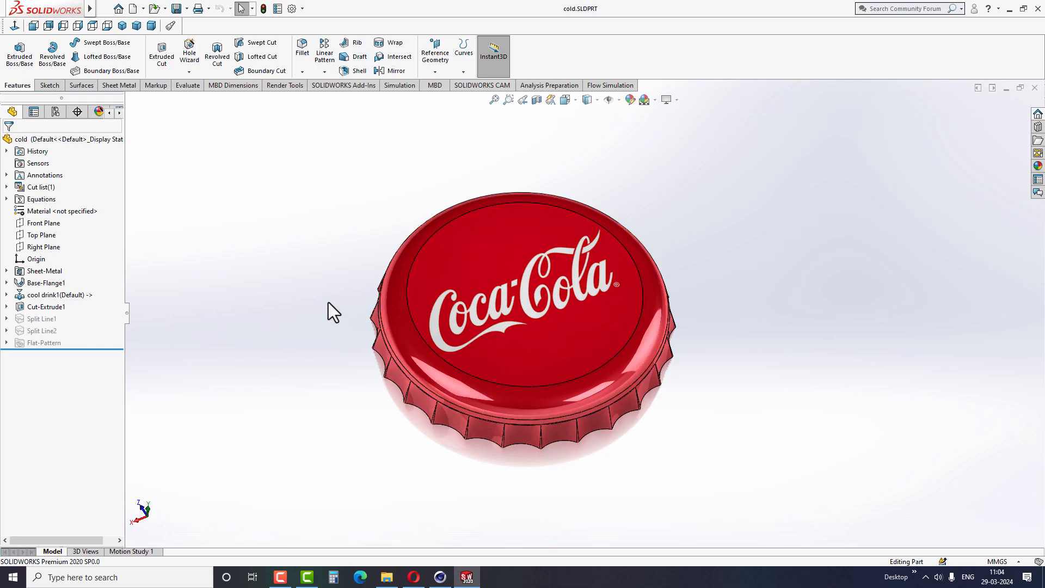
pyautogui.moveTo(86, 21)
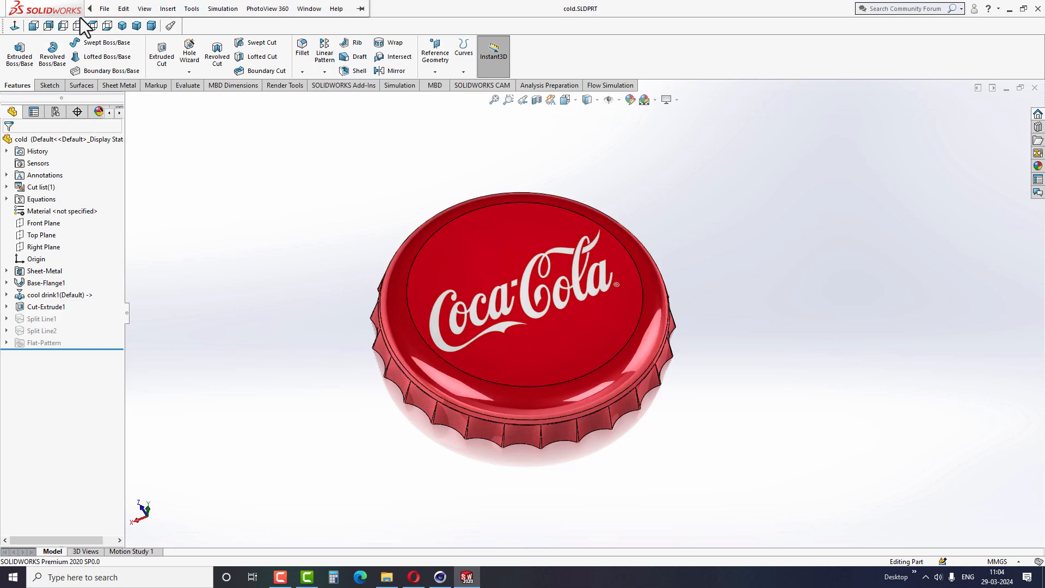
# Save the cap as binary STL file cold.STL, confirming the triangle-count prompt.
pyautogui.click(109, 9)
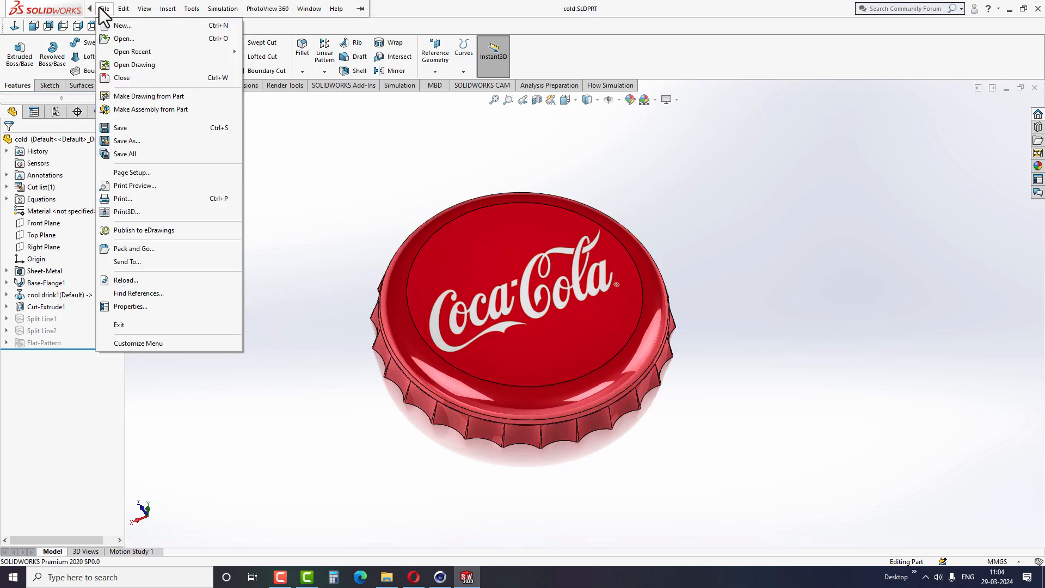
pyautogui.click(316, 191)
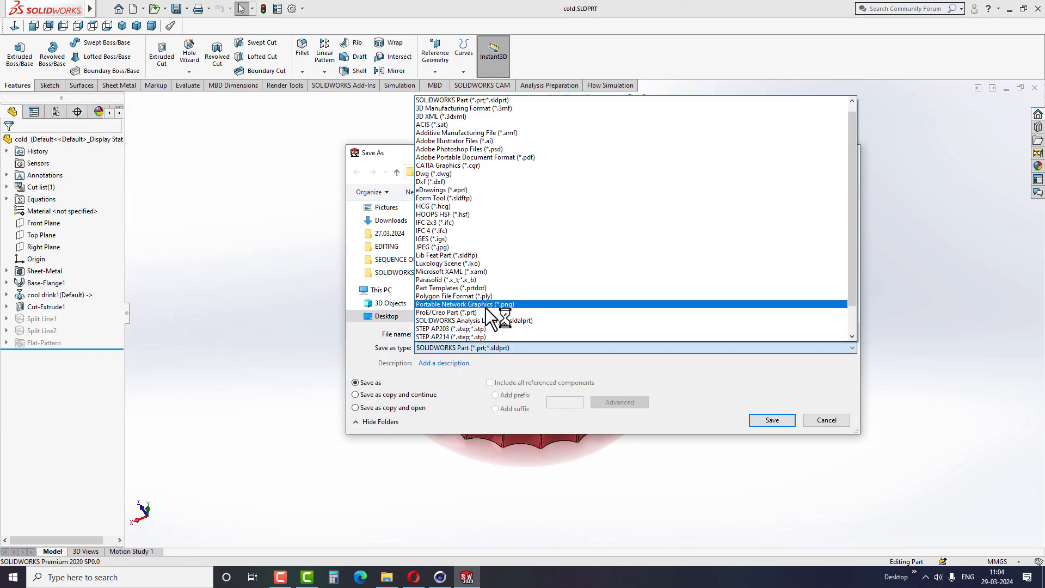
pyautogui.scroll(-3)
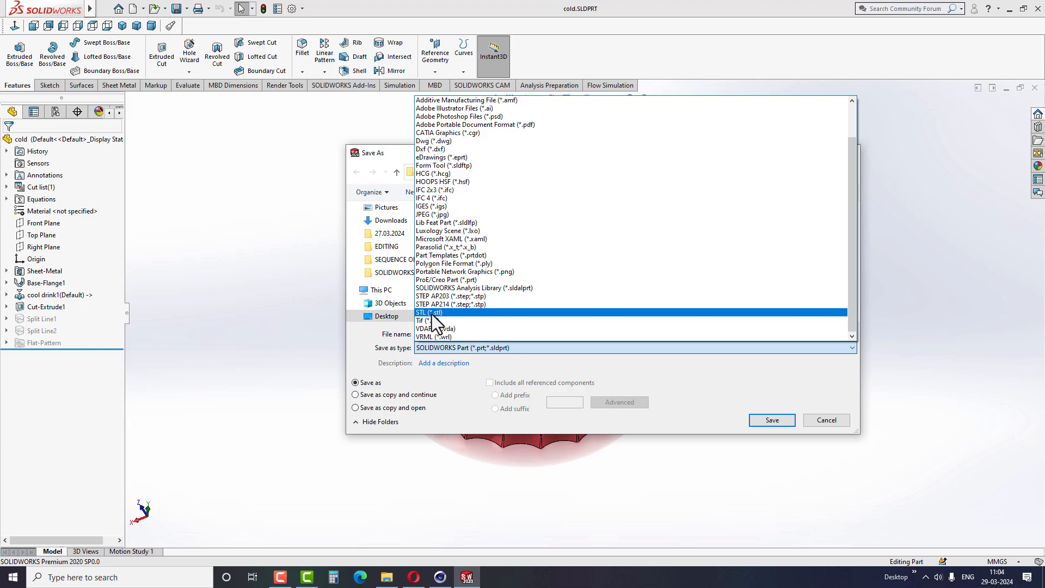
pyautogui.click(429, 313)
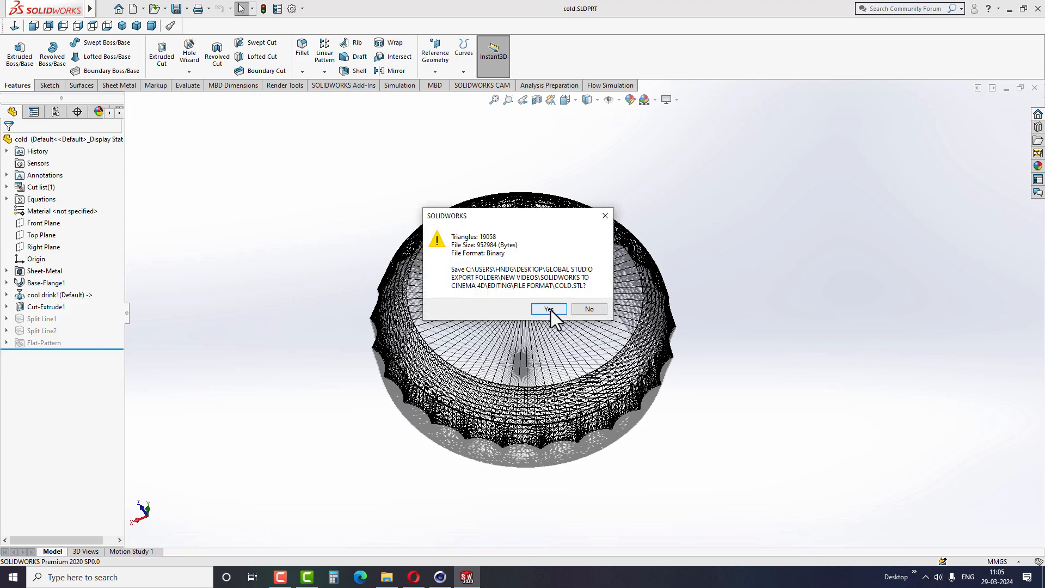
pyautogui.click(549, 309)
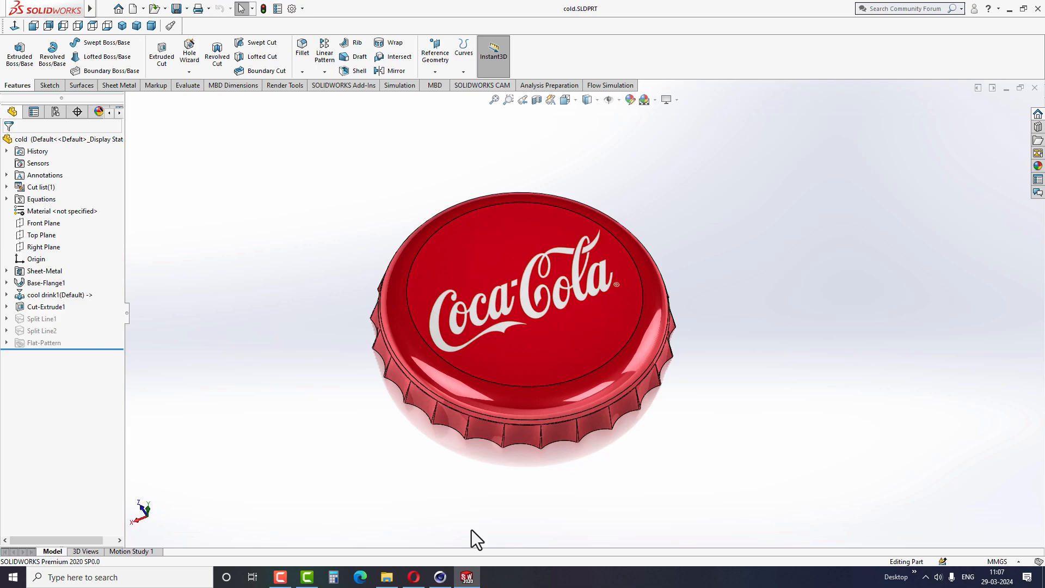
pyautogui.moveTo(443, 565)
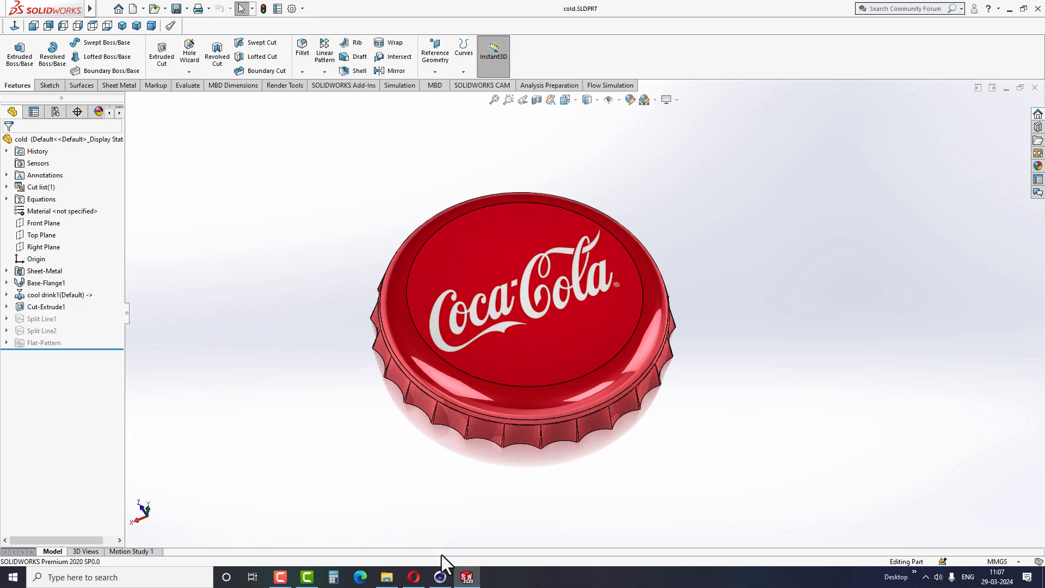
# Import cold.STL into Cinema 4D at millimetre scale and rotate the cap.
pyautogui.click(440, 577)
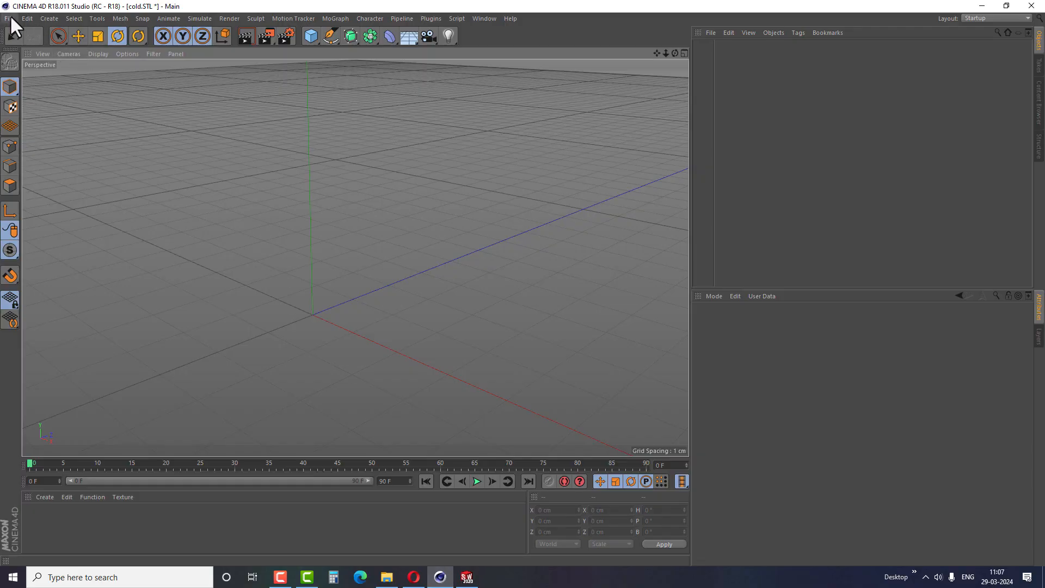
pyautogui.click(6, 18)
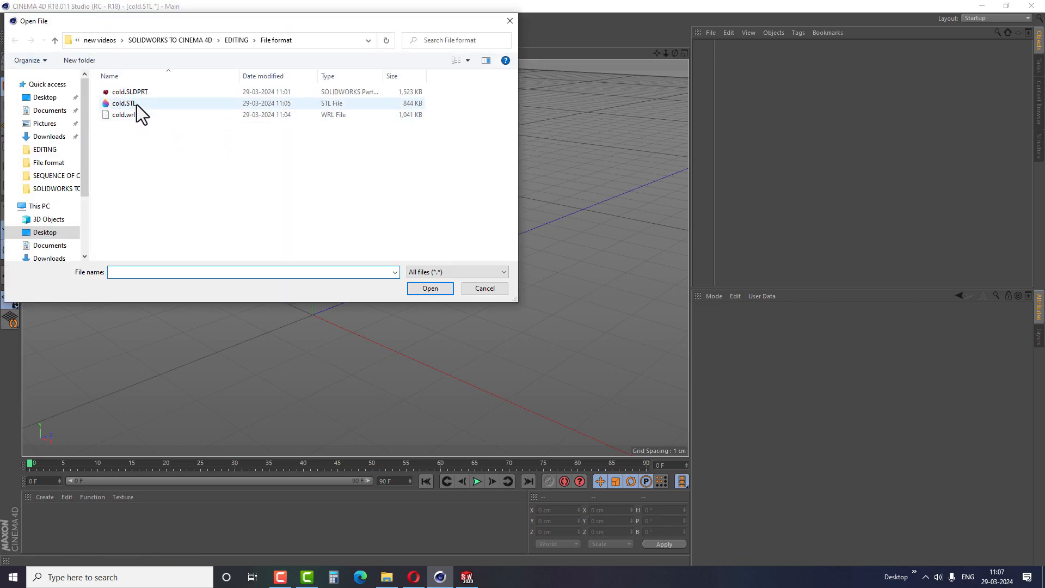
pyautogui.click(123, 103)
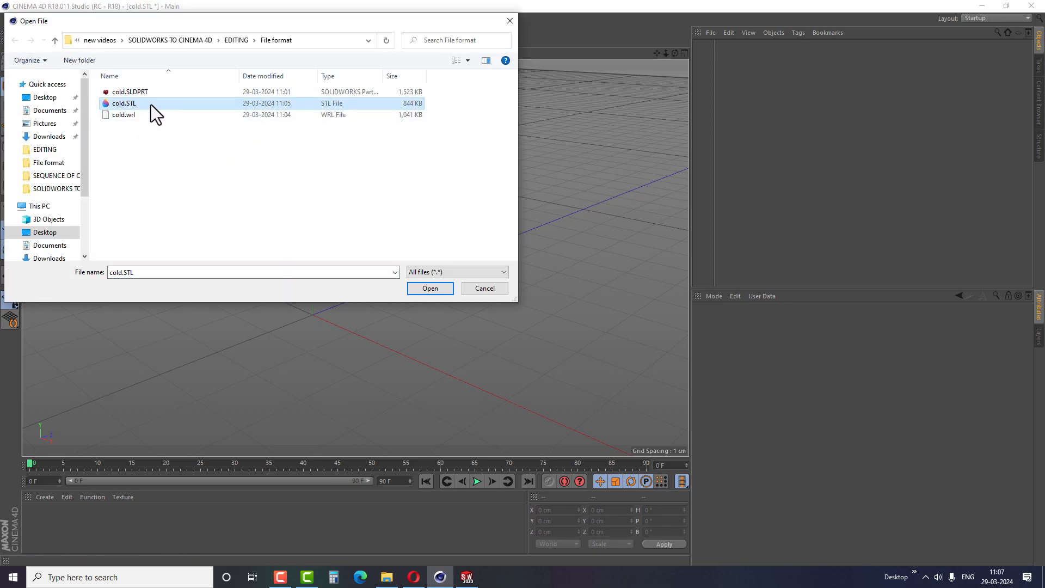
pyautogui.click(430, 288)
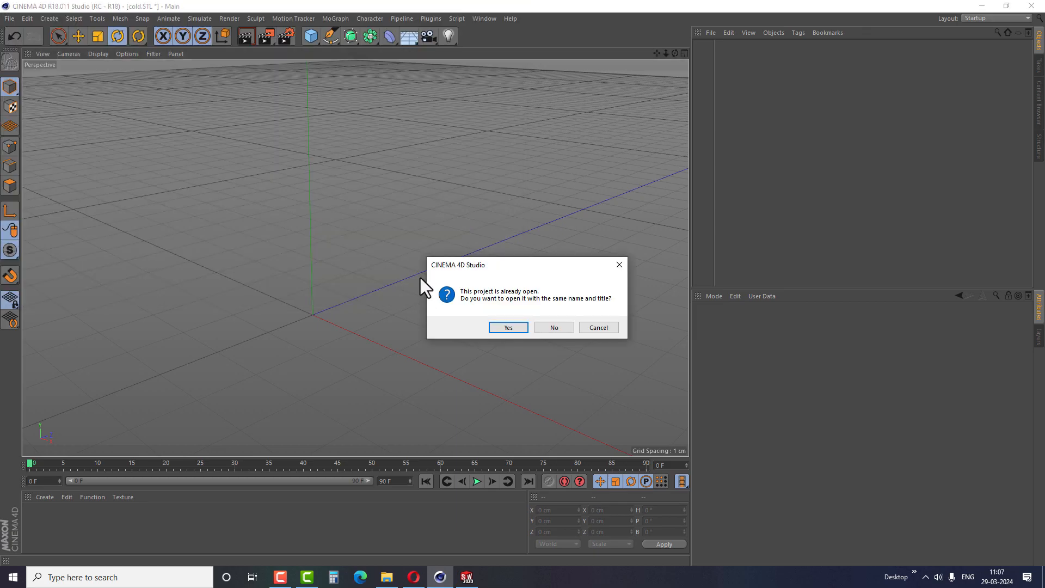
pyautogui.click(508, 327)
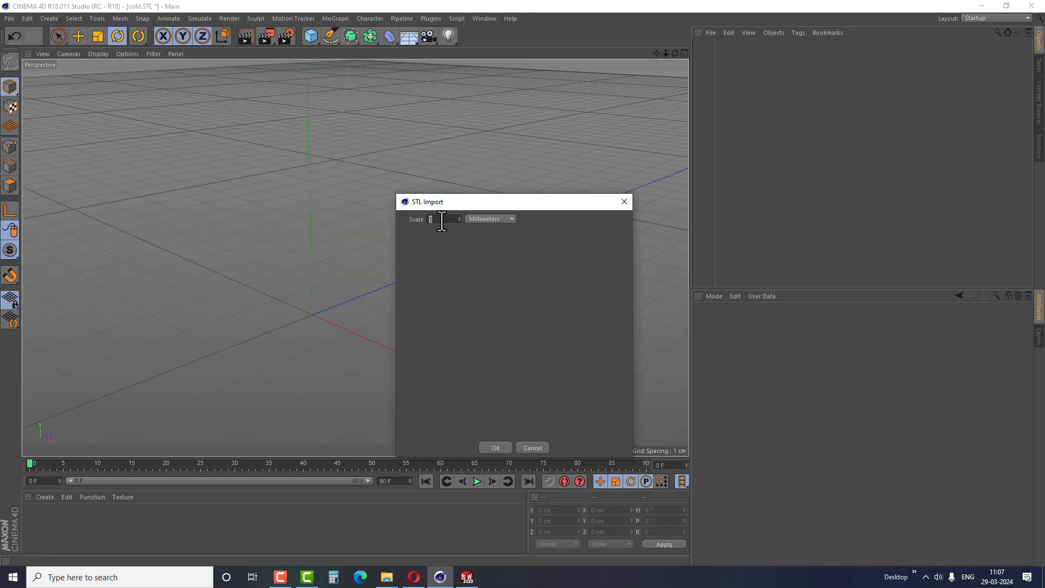
pyautogui.moveTo(485, 235)
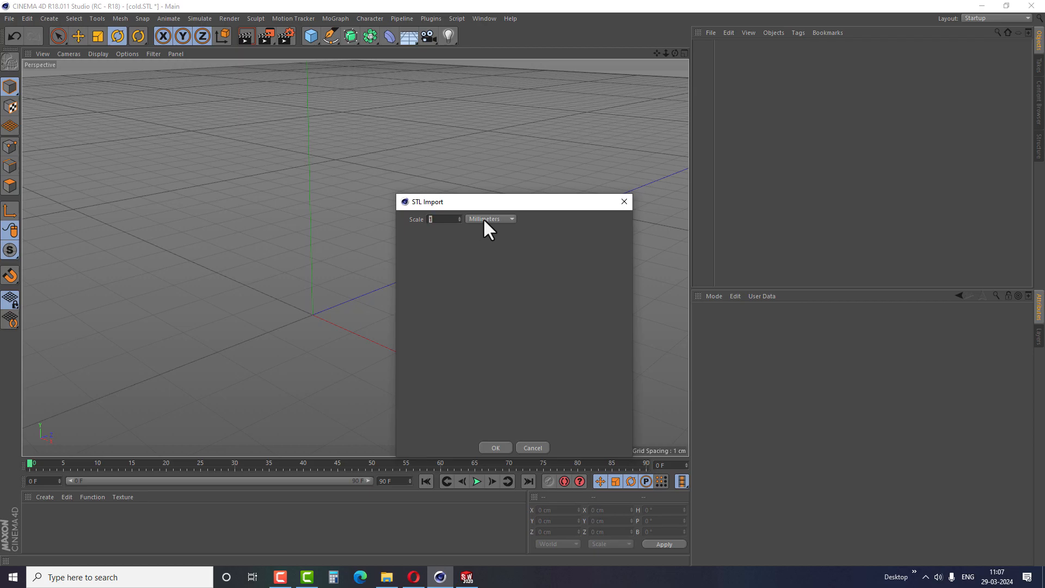
pyautogui.click(495, 447)
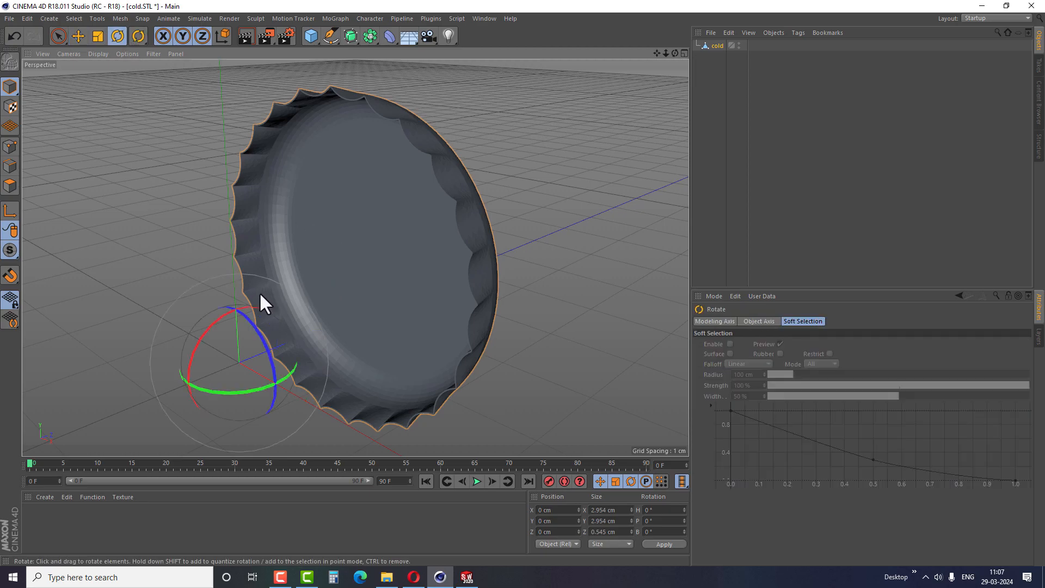
pyautogui.moveTo(260, 303); pyautogui.dragTo(226, 347)
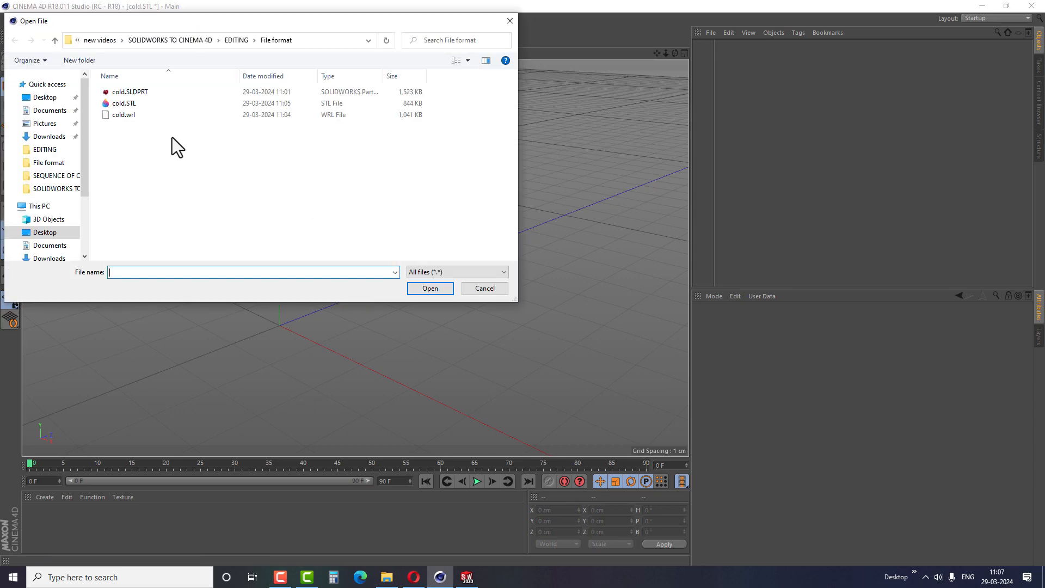
# Import cold.wrl with the VRML 2 import scale set to millimetres.
pyautogui.click(122, 114)
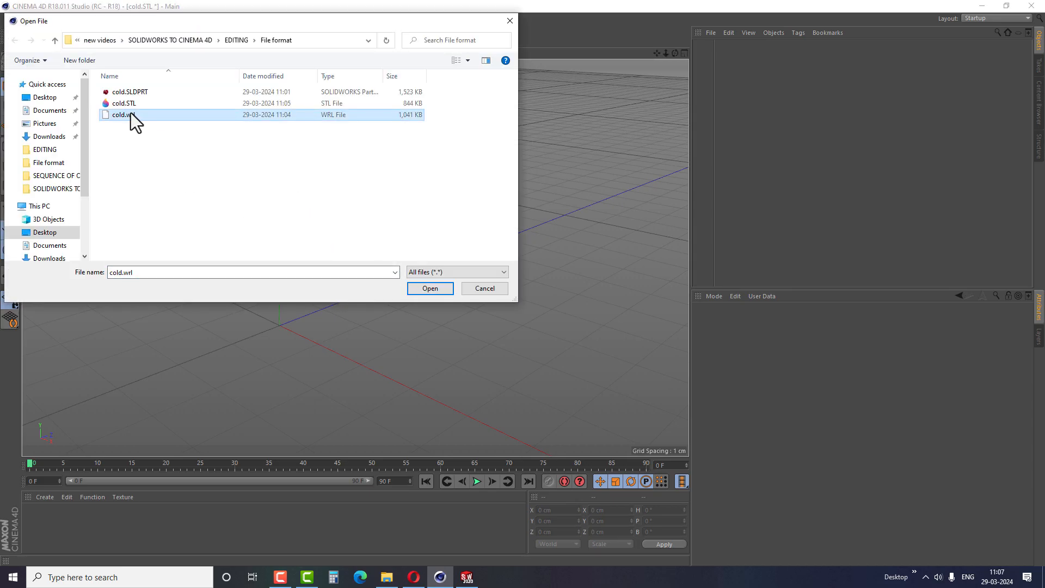
pyautogui.click(430, 288)
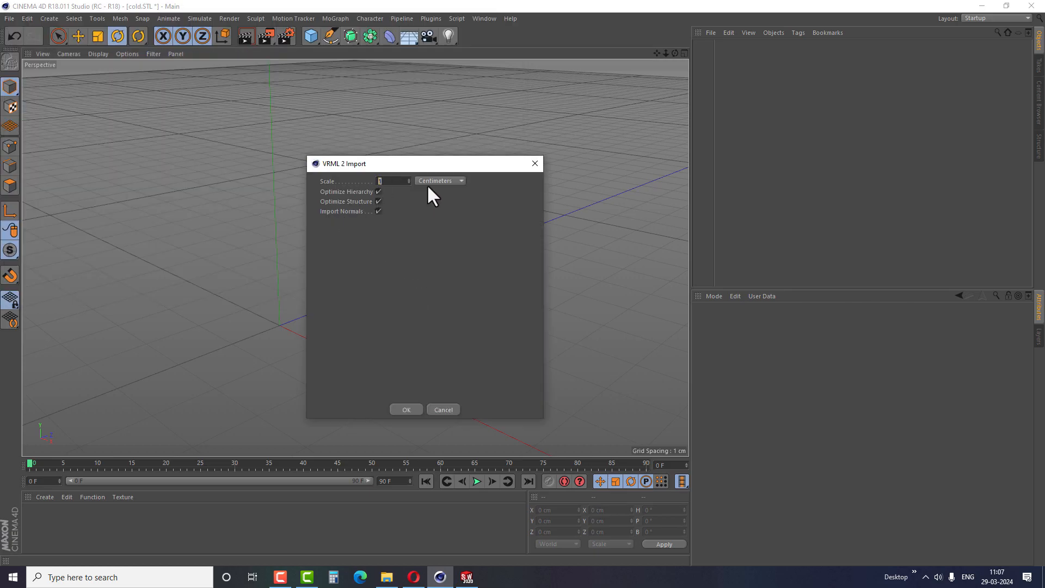
pyautogui.click(461, 181)
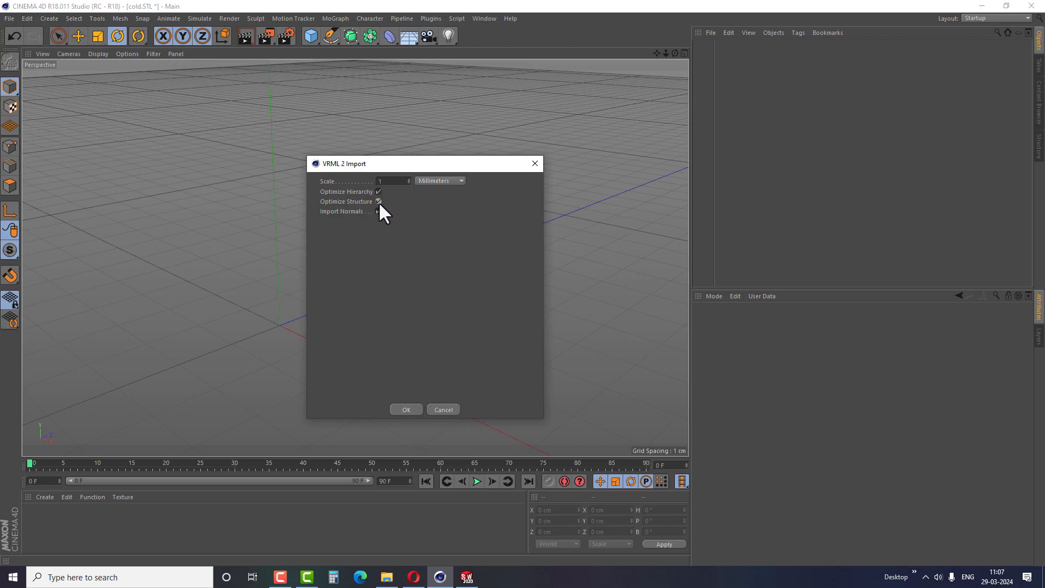
pyautogui.click(406, 409)
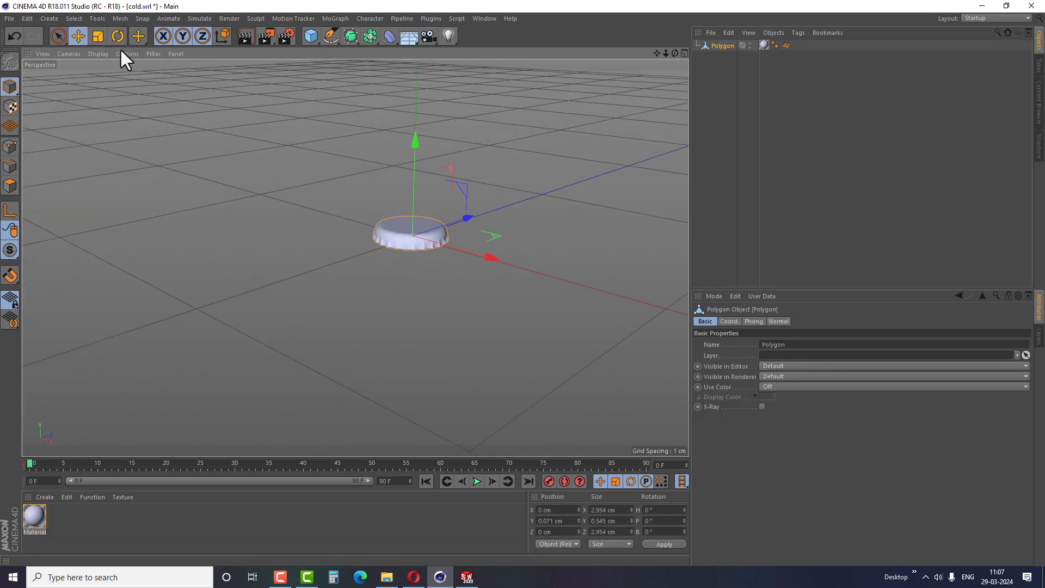
# Tilt the imported cap to a new angle with the Rotate tool.
pyautogui.click(118, 38)
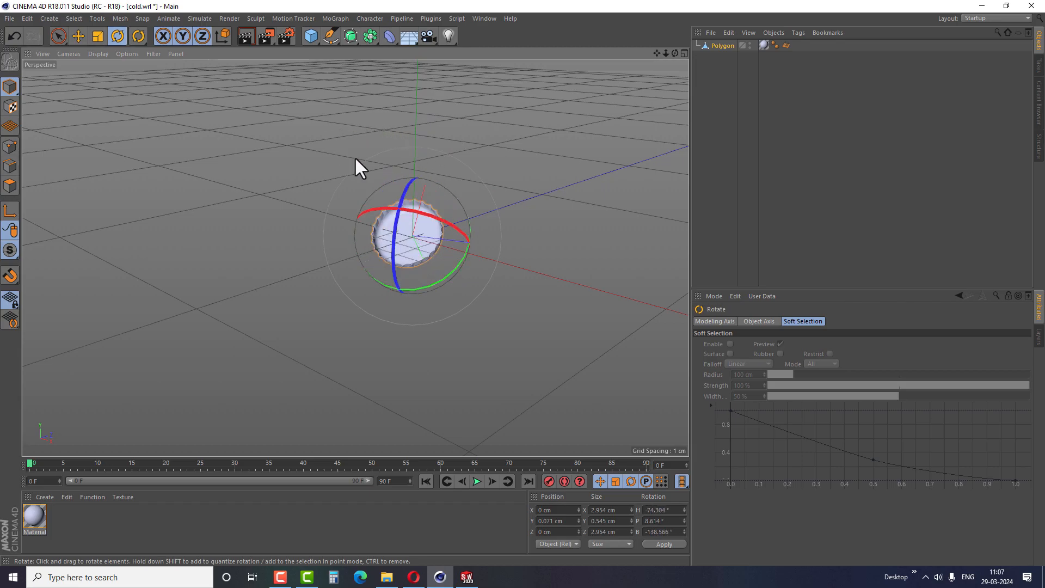
pyautogui.moveTo(360, 166); pyautogui.dragTo(447, 286)
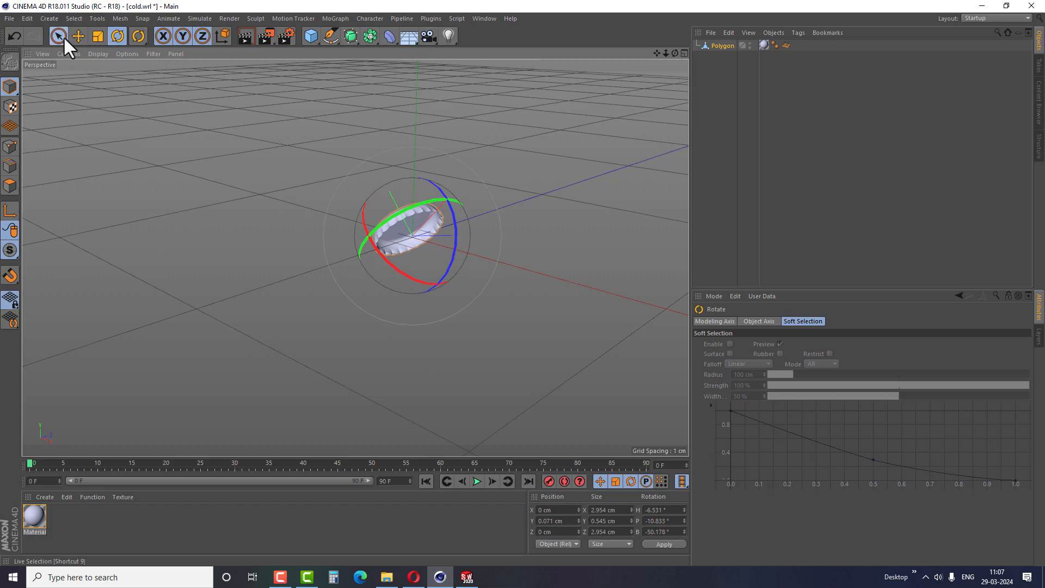
pyautogui.click(58, 37)
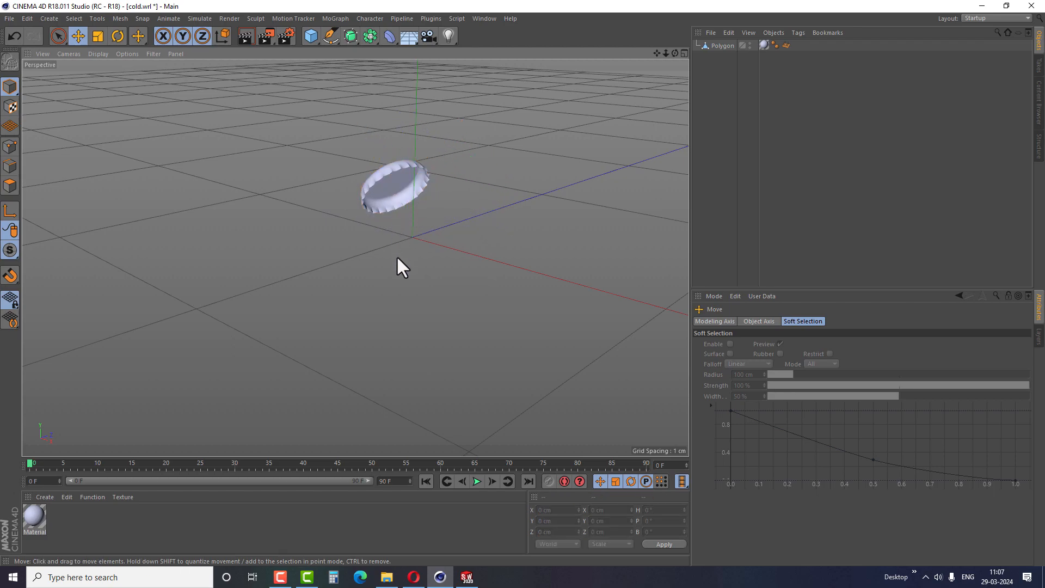
pyautogui.moveTo(423, 570)
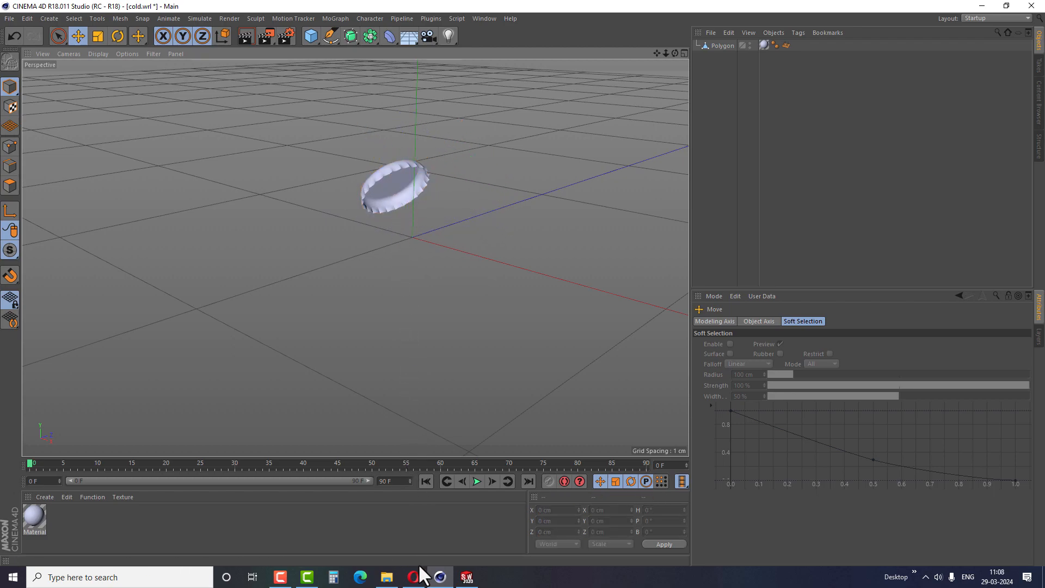
# Switch to the GLOBAL STUDIO videos page in Opera and scroll through the uploads.
pyautogui.click(415, 577)
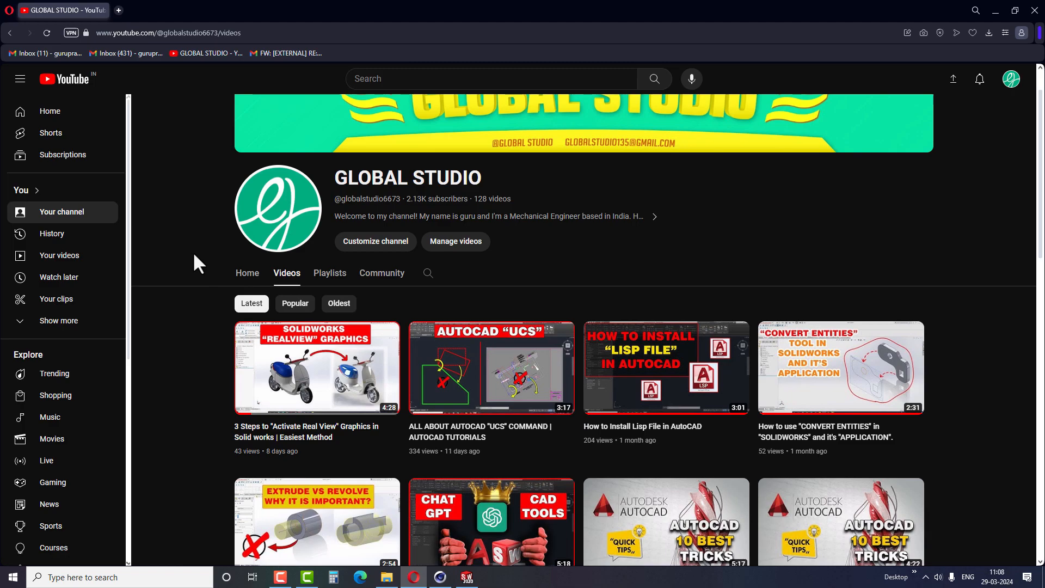
pyautogui.scroll(-3)
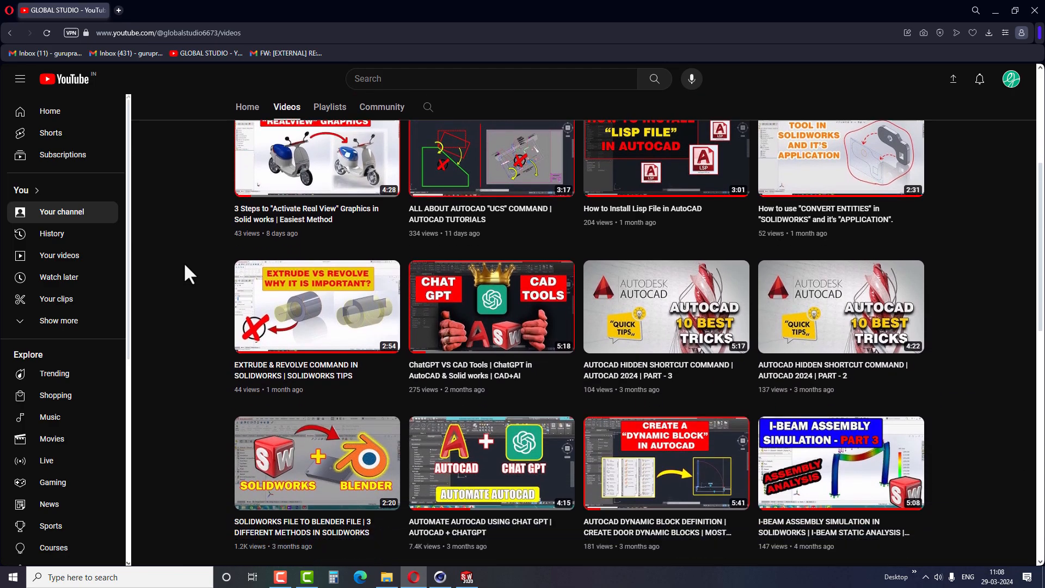
pyautogui.scroll(-3)
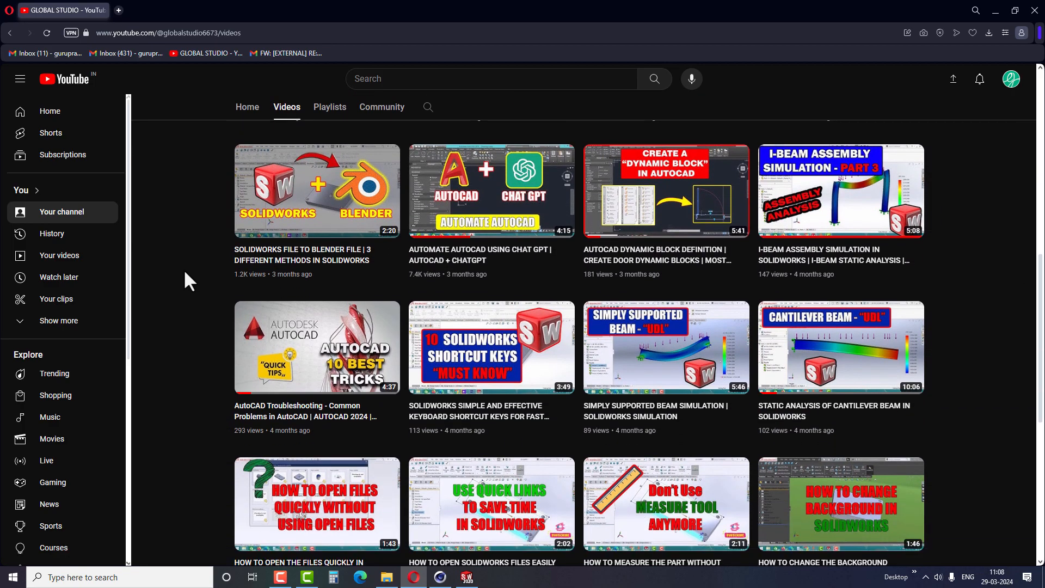
pyautogui.scroll(3)
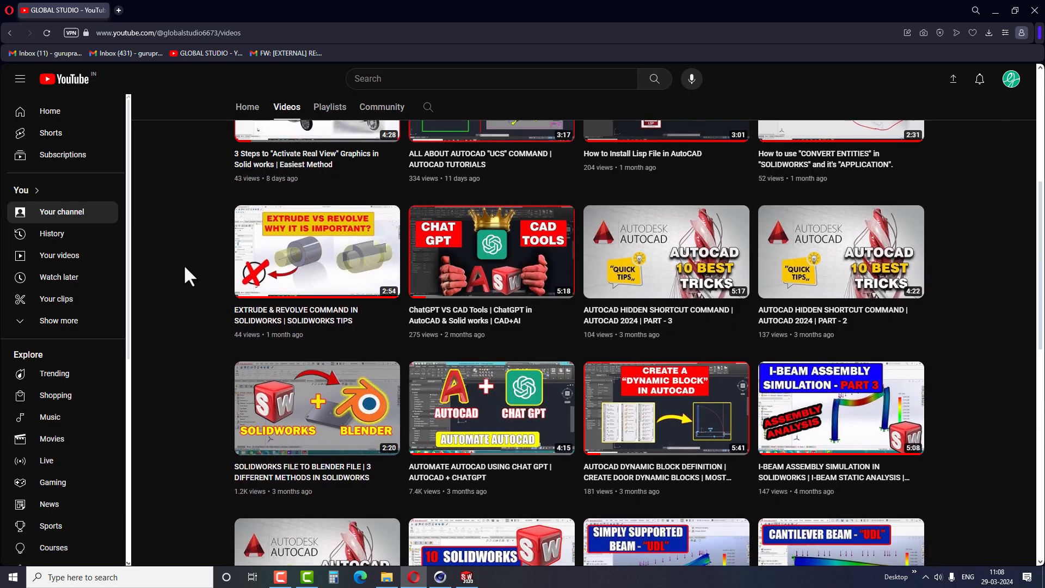